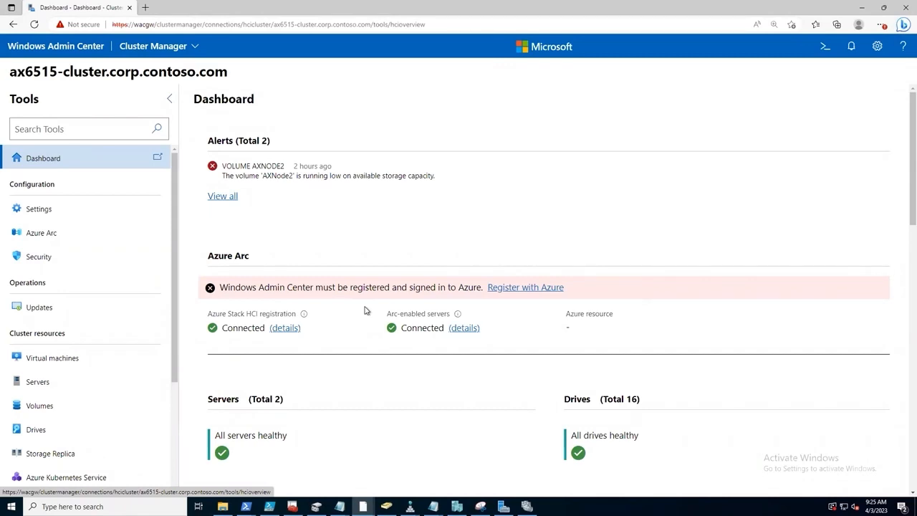
Step: Open Volumes and list the six volumes' inventory, showing AXNode1 and AXNode2 nearly full
{"action": "left_click", "coordinate": [51, 358]}
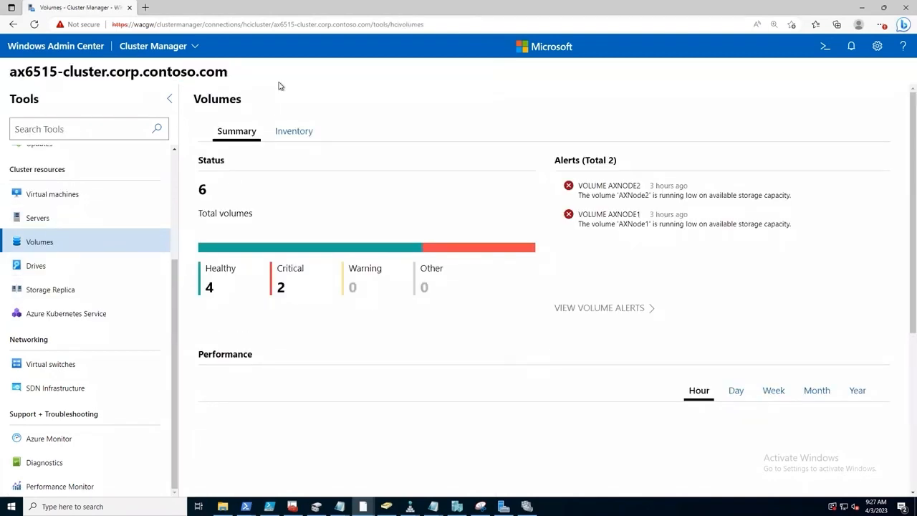
{"action": "left_click", "coordinate": [293, 131]}
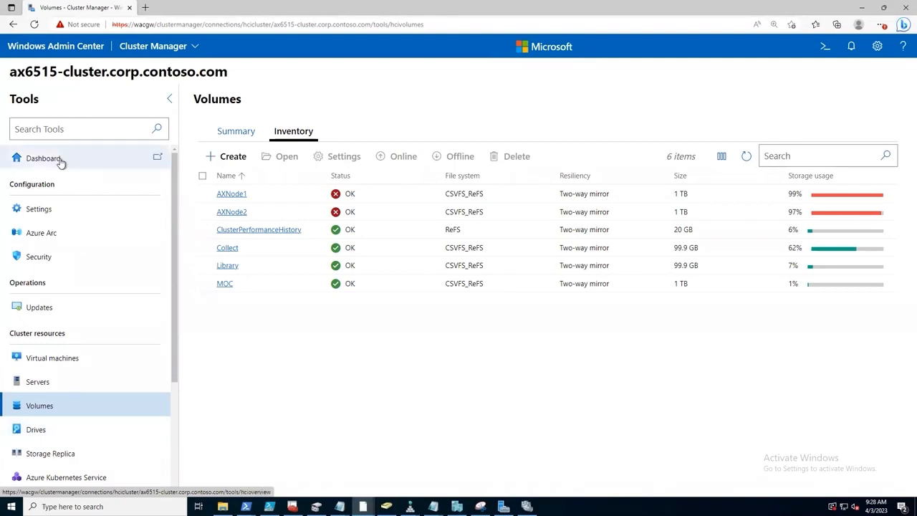